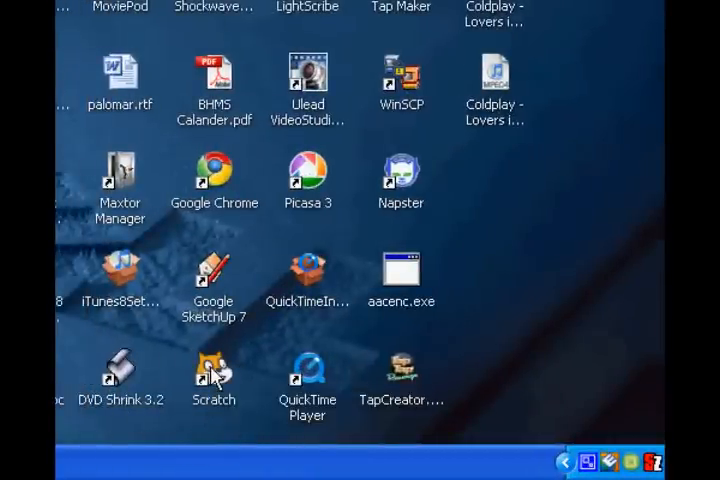
Launch Scratch from the desktop shortcut
{"action": "double_click", "coordinate": [212, 370]}
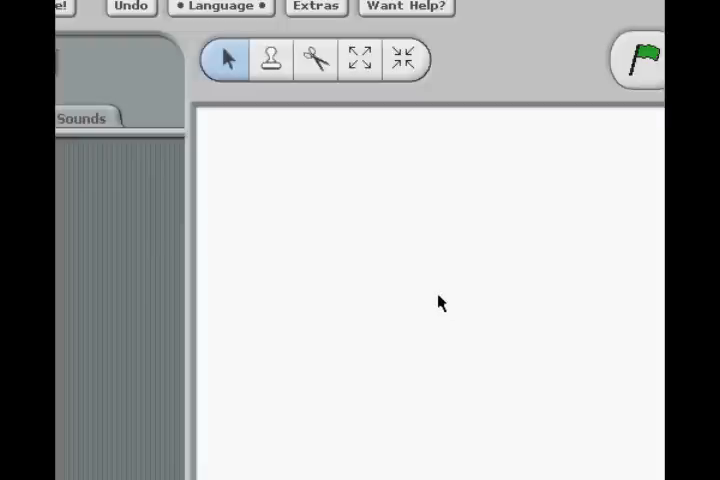
{"action": "mouse_move", "coordinate": [450, 298]}
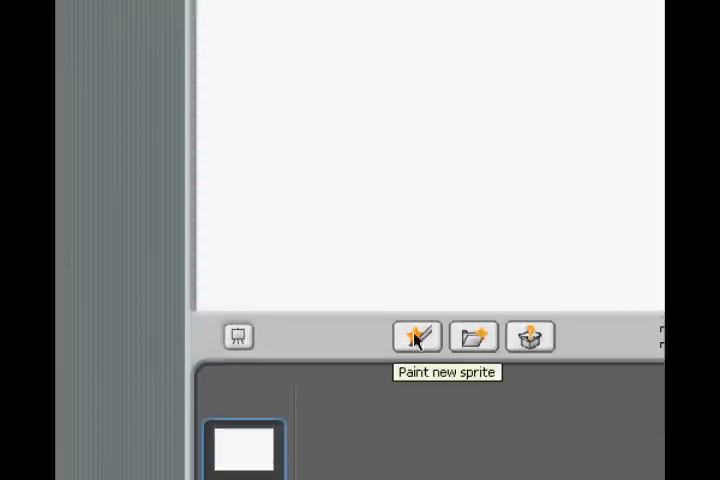
Start painting a new sprite as a small black ball
{"action": "left_click", "coordinate": [414, 336]}
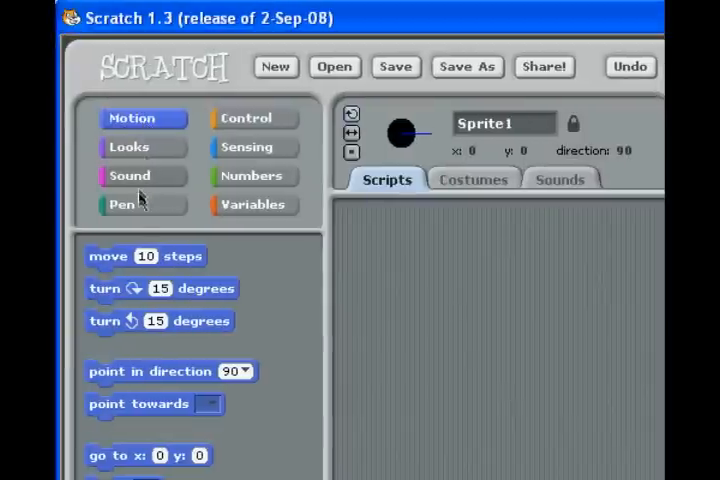
Move the black ball lower on the stage
{"action": "scroll", "scroll_direction": "down", "scroll_amount": 3}
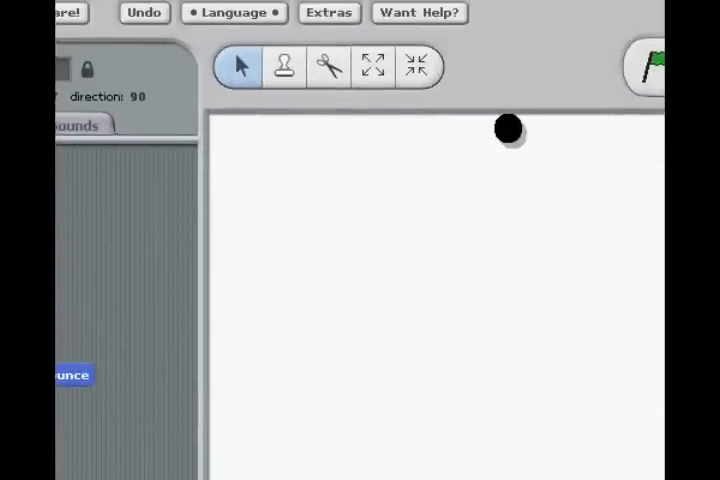
{"action": "left_click_drag", "start_coordinate": [504, 130], "coordinate": [420, 160]}
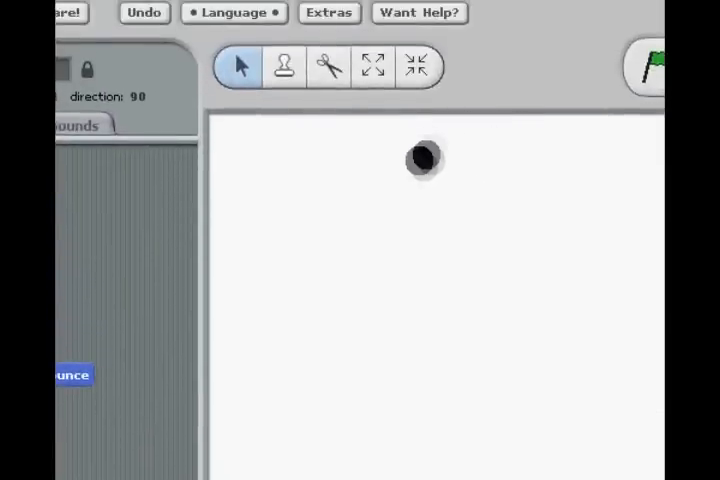
{"action": "left_click_drag", "start_coordinate": [420, 160], "coordinate": [268, 308]}
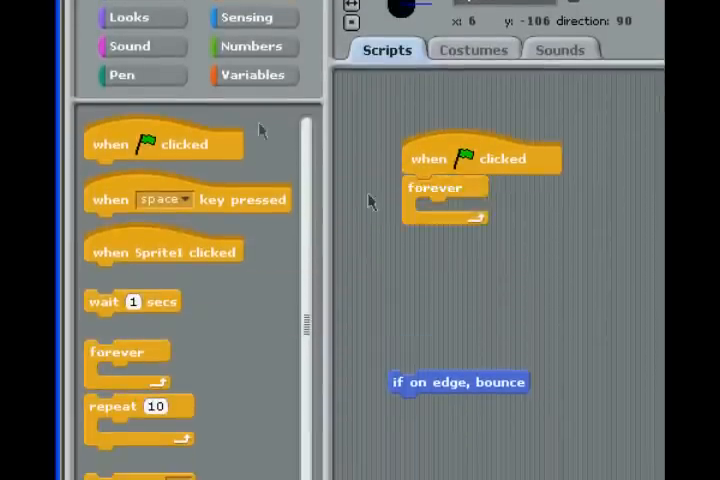
Assemble Sprite1's green-flag forever loop with move 10 steps and if on edge, bounce
{"action": "left_click", "coordinate": [144, 118]}
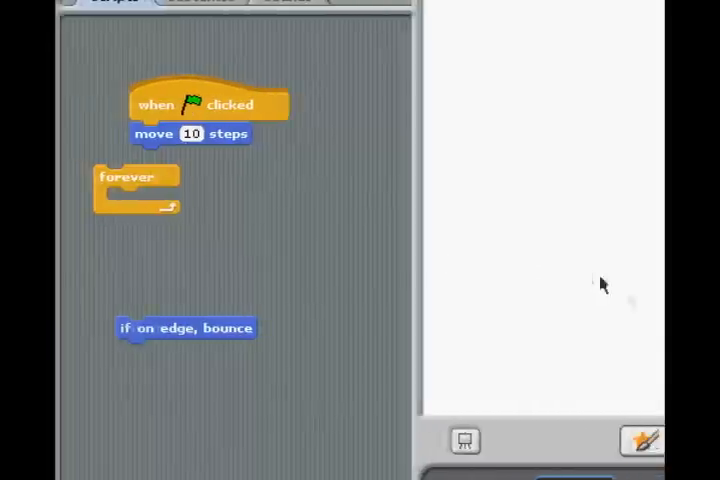
{"action": "left_click", "coordinate": [524, 120]}
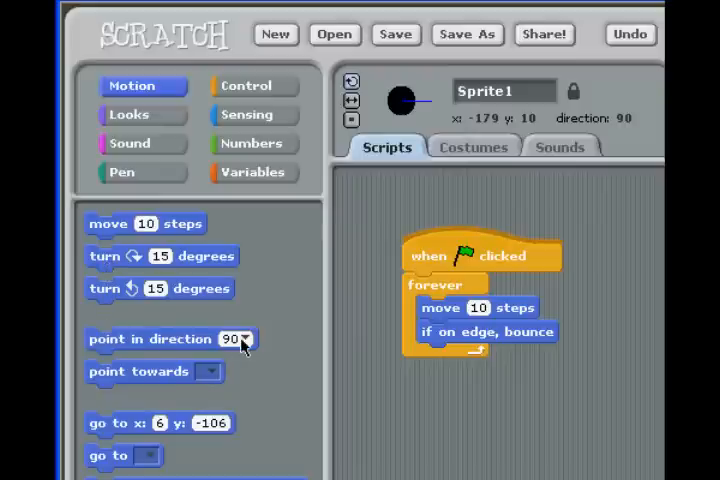
Check the preset directions, then run the script with the green flag to watch the ball bounce
{"action": "left_click", "coordinate": [240, 338]}
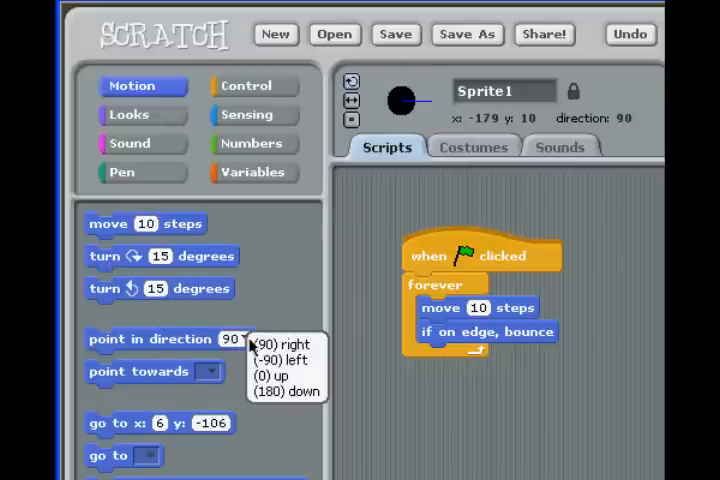
{"action": "scroll", "scroll_direction": "down", "scroll_amount": 3}
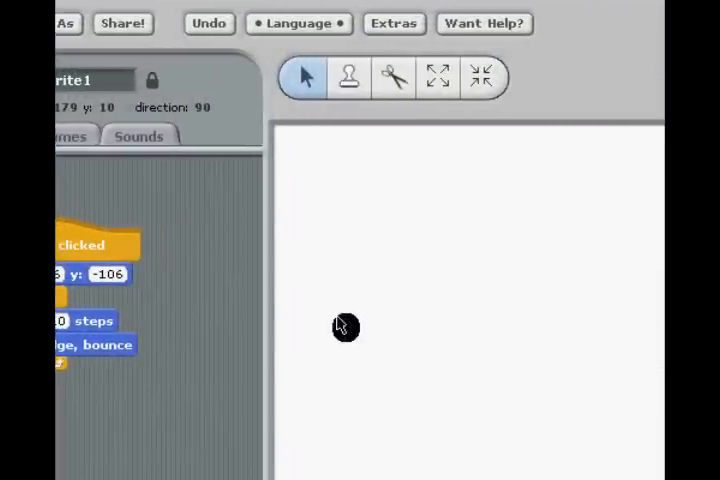
{"action": "left_click", "coordinate": [530, 52]}
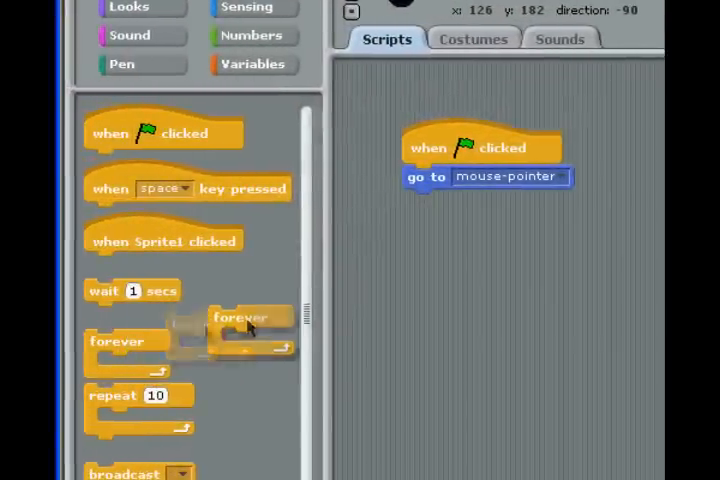
Add a forever loop to the ball's green-flag script
{"action": "left_click_drag", "start_coordinate": [250, 316], "coordinate": [400, 198]}
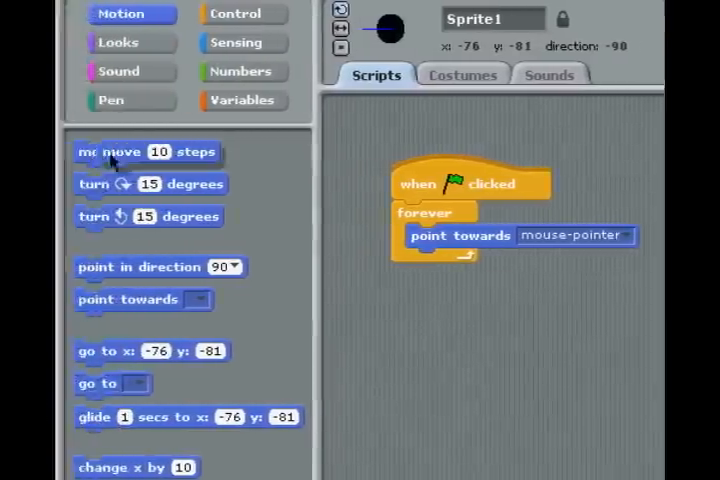
Add a move 10 steps block inside the forever loop so the ball follows the mouse
{"action": "left_click_drag", "start_coordinate": [120, 152], "coordinate": [470, 260]}
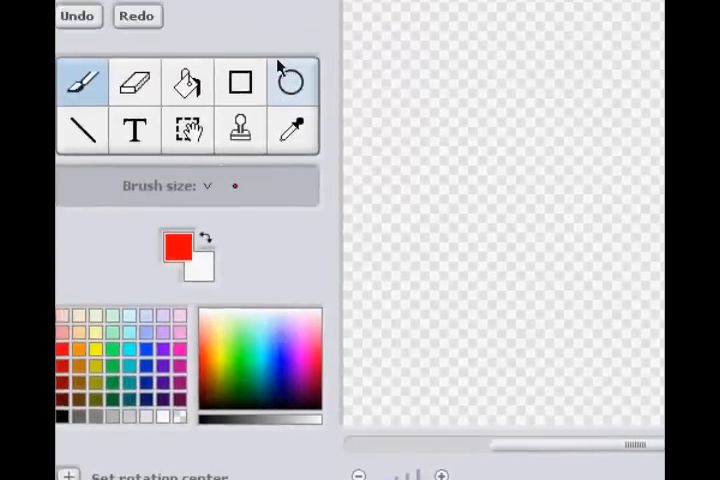
Choose the ellipse tool in the Paint Editor to draw the red ball
{"action": "left_click", "coordinate": [290, 80]}
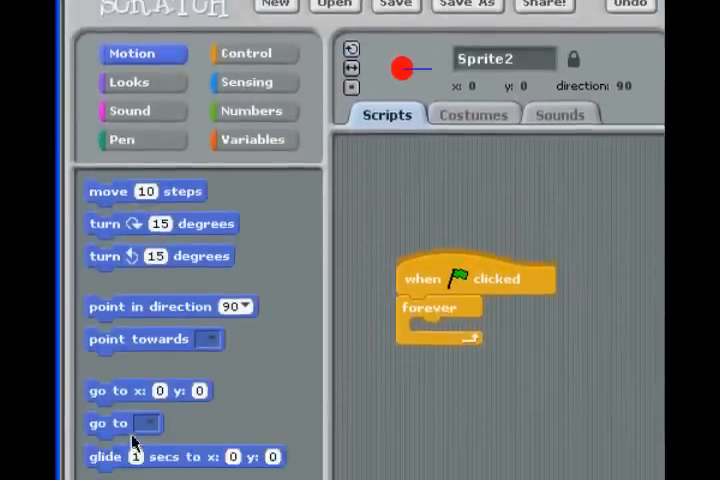
Set the random turn's upper limit to 360 degrees in Sprite2's script
{"action": "scroll", "scroll_direction": "down", "scroll_amount": 3}
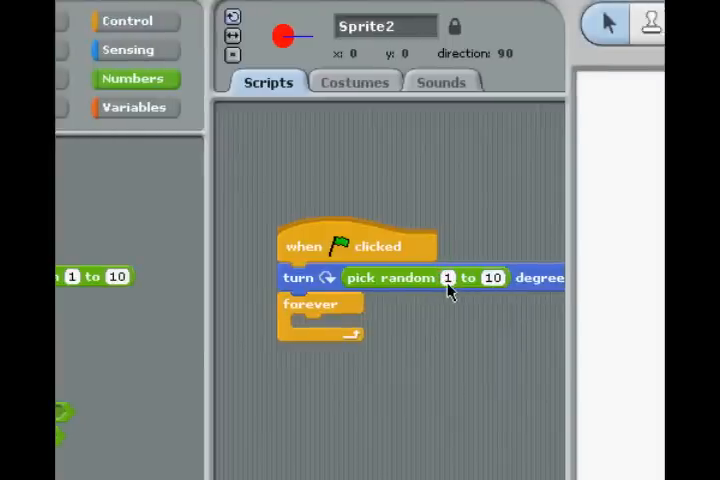
{"action": "left_click", "coordinate": [492, 278]}
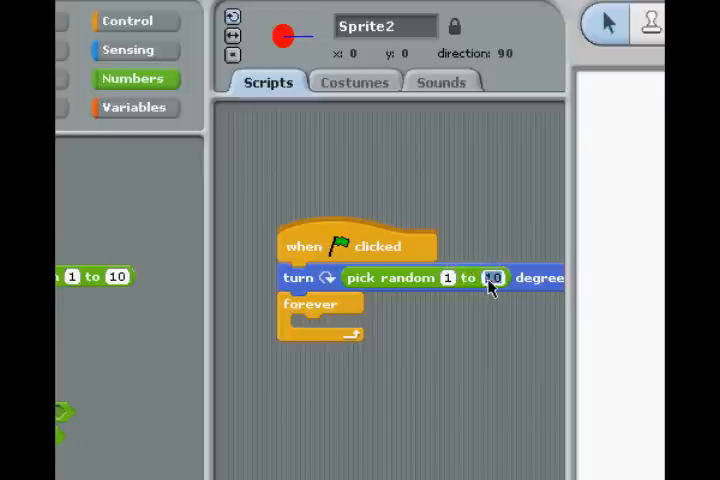
{"action": "type", "text": "180"}
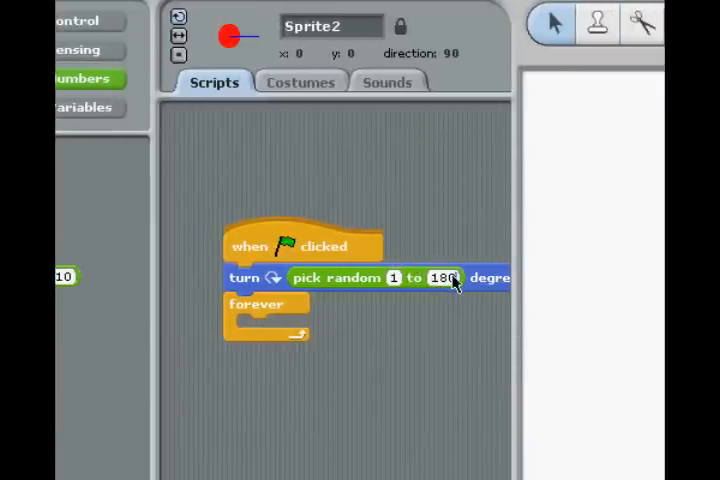
{"action": "type", "text": "3"}
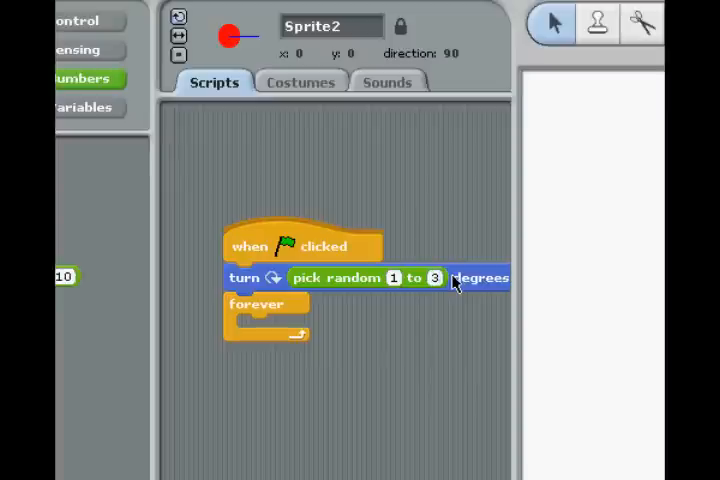
{"action": "type", "text": "360"}
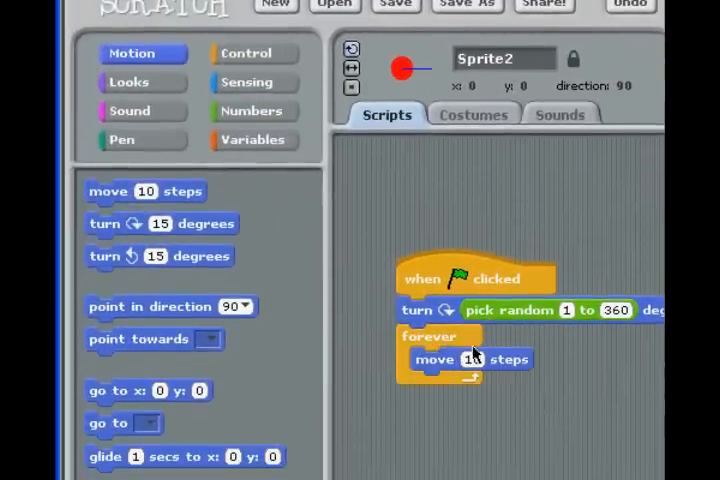
Scroll the Motion palette to reach the move 10 steps block
{"action": "scroll", "scroll_direction": "down", "scroll_amount": 3}
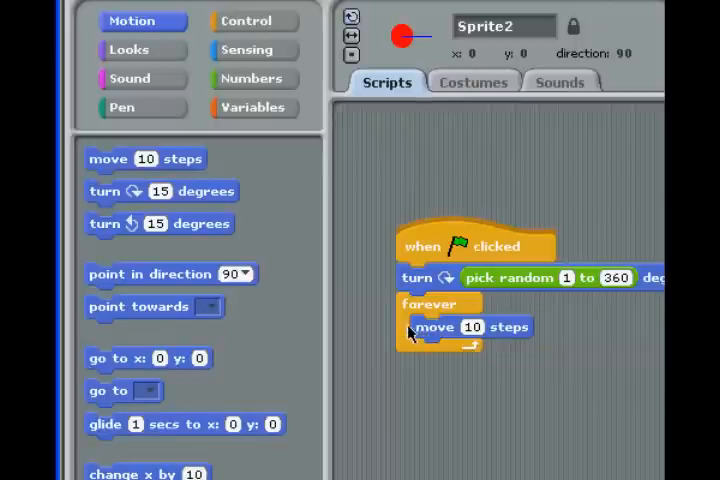
{"action": "mouse_move", "coordinate": [388, 284]}
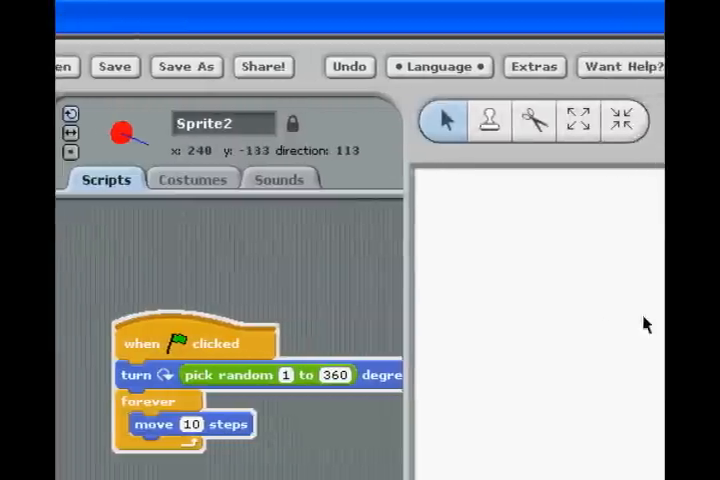
Add 'if on edge, bounce' under 'move 10 steps' inside Sprite2's forever loop
{"action": "left_click", "coordinate": [600, 98]}
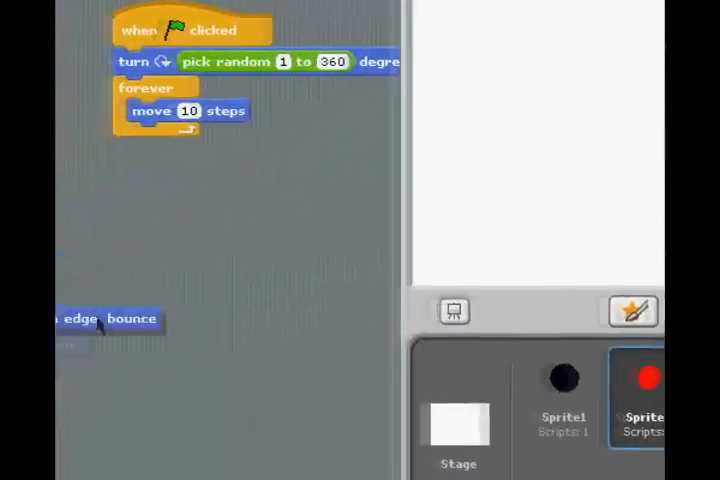
{"action": "left_click_drag", "start_coordinate": [100, 318], "coordinate": [210, 140]}
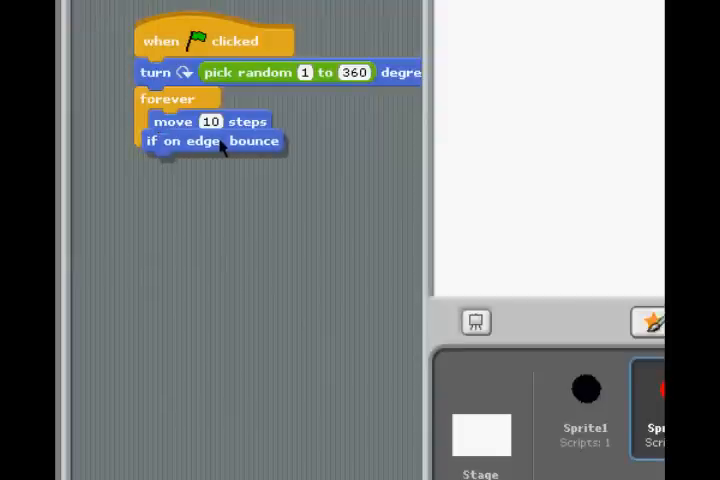
{"action": "left_click", "coordinate": [596, 64]}
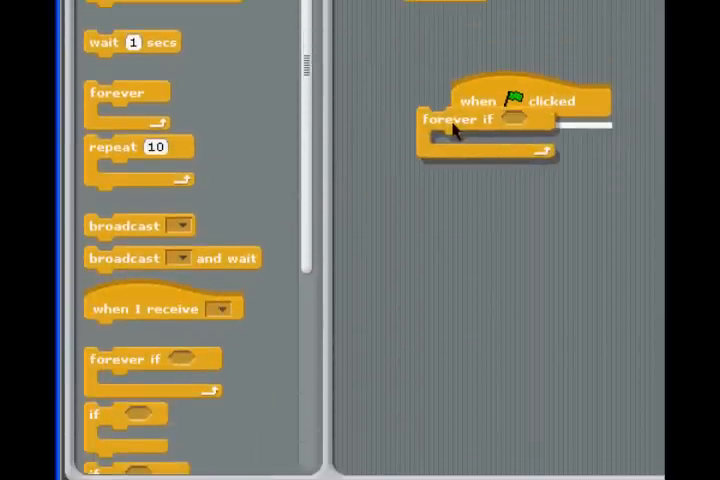
Start a second green-flag script holding a forever-if block
{"action": "left_click", "coordinate": [246, 38]}
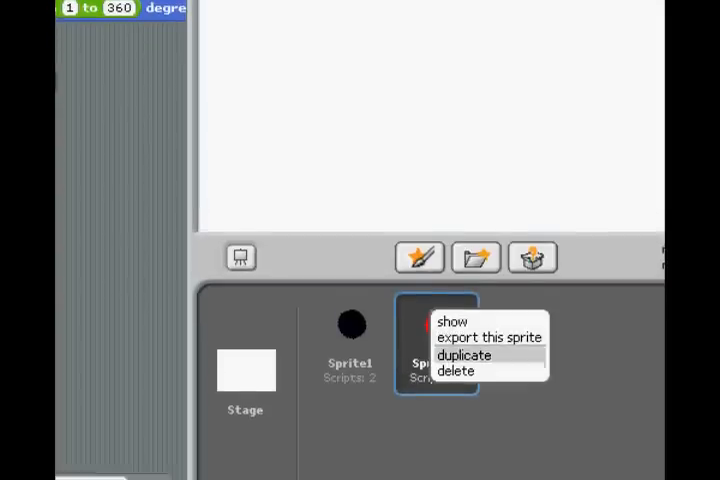
Duplicate the red ball Sprite2 from its right-click menu
{"action": "left_click", "coordinate": [456, 370]}
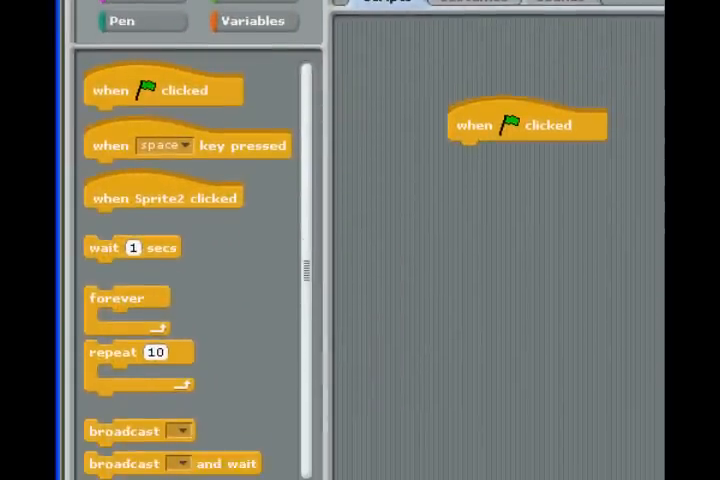
Attach a forever loop under the hat and insert 'turn 15 degrees' from Motion above it
{"action": "left_click_drag", "start_coordinate": [124, 300], "coordinate": [480, 160]}
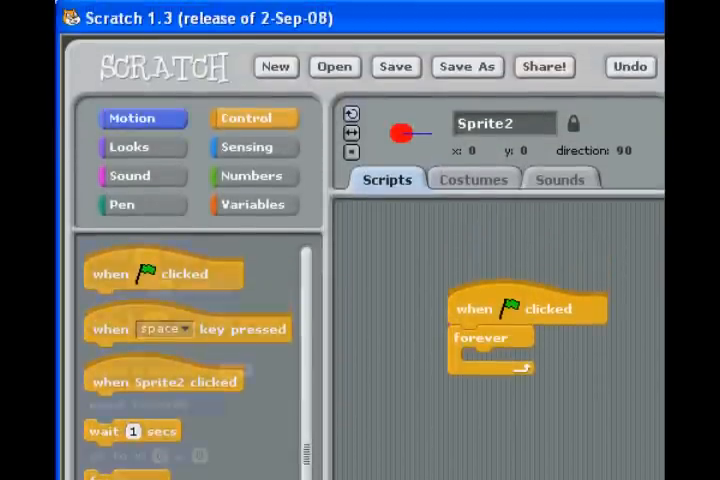
{"action": "left_click", "coordinate": [142, 118]}
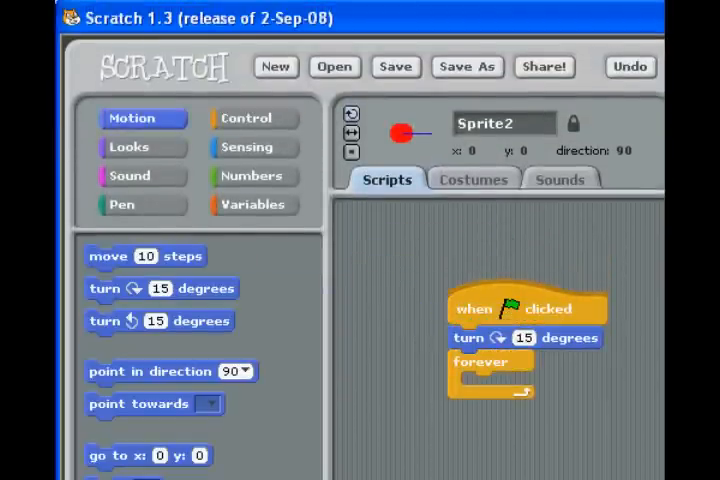
{"action": "left_click", "coordinate": [252, 176]}
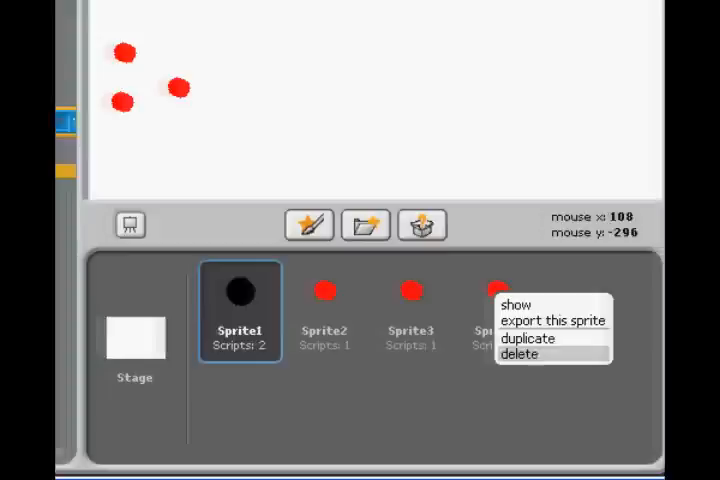
Duplicate the red ball sprite again to get four red balls, Sprite2 to Sprite5
{"action": "left_click", "coordinate": [532, 336]}
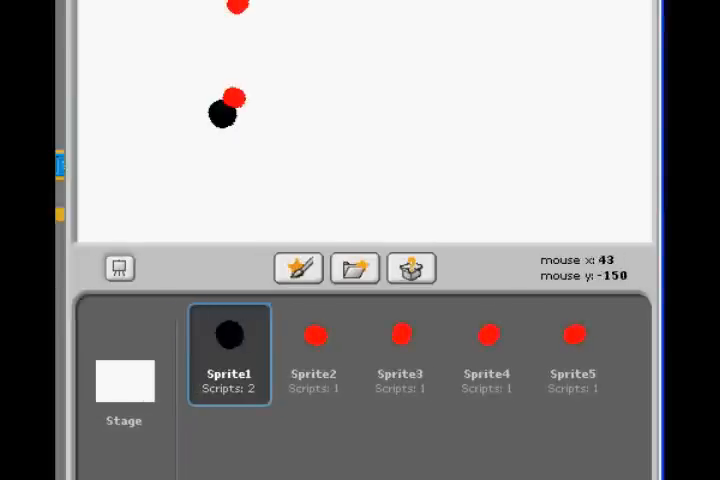
{"action": "mouse_move", "coordinate": [230, 100]}
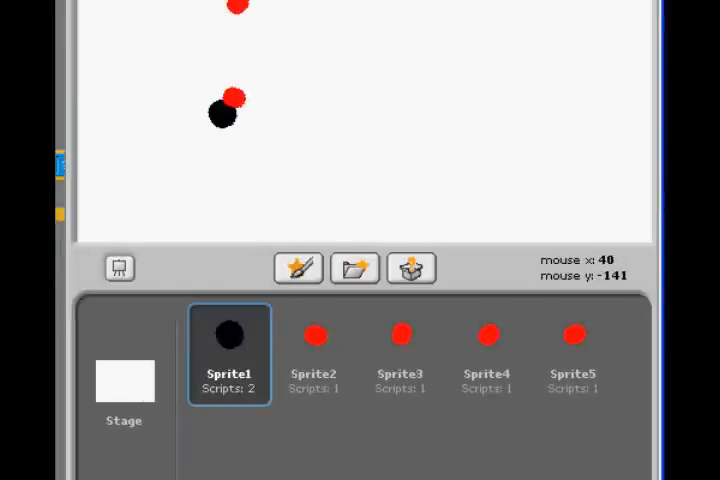